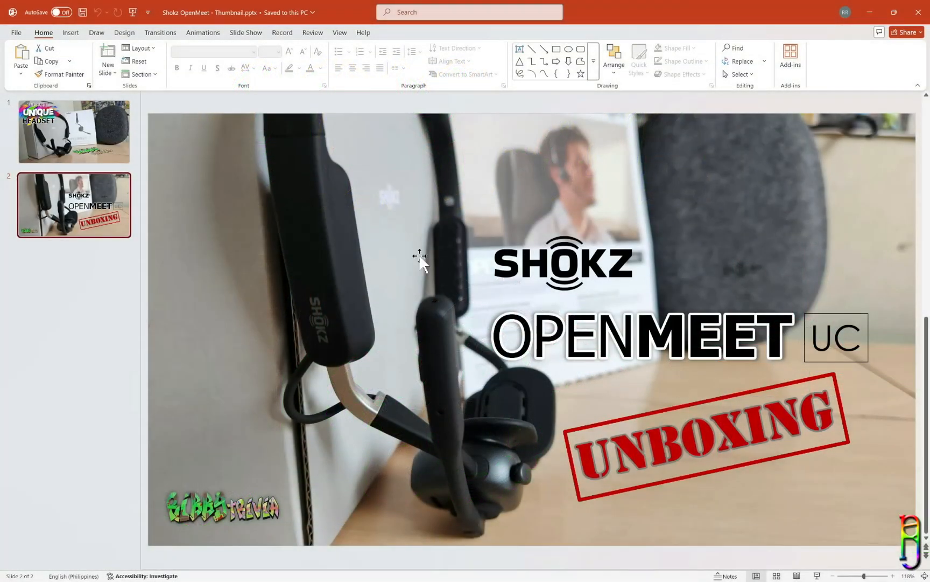
# Step: Review the two slide thumbnails and start saving the second slide as a JPEG
pyautogui.click(74, 132)
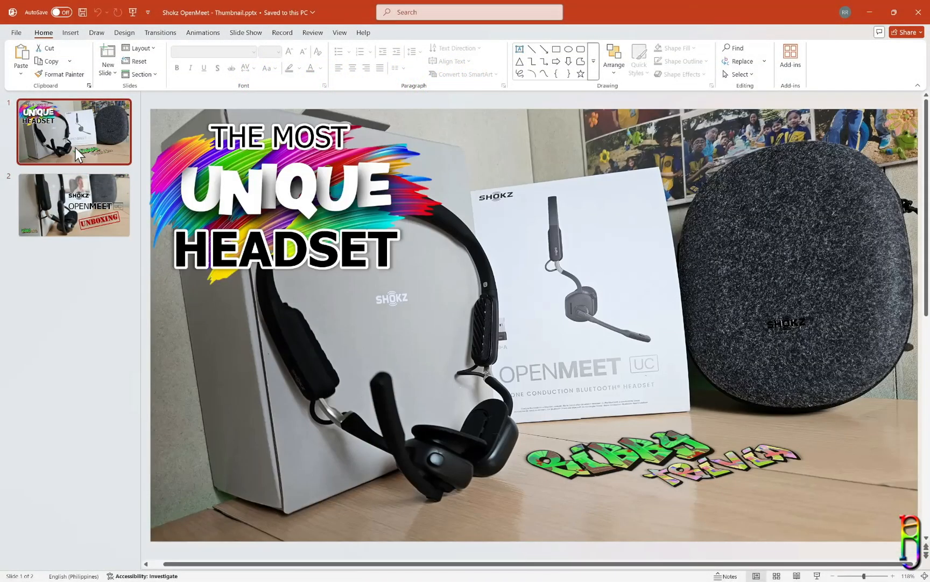
pyautogui.click(74, 205)
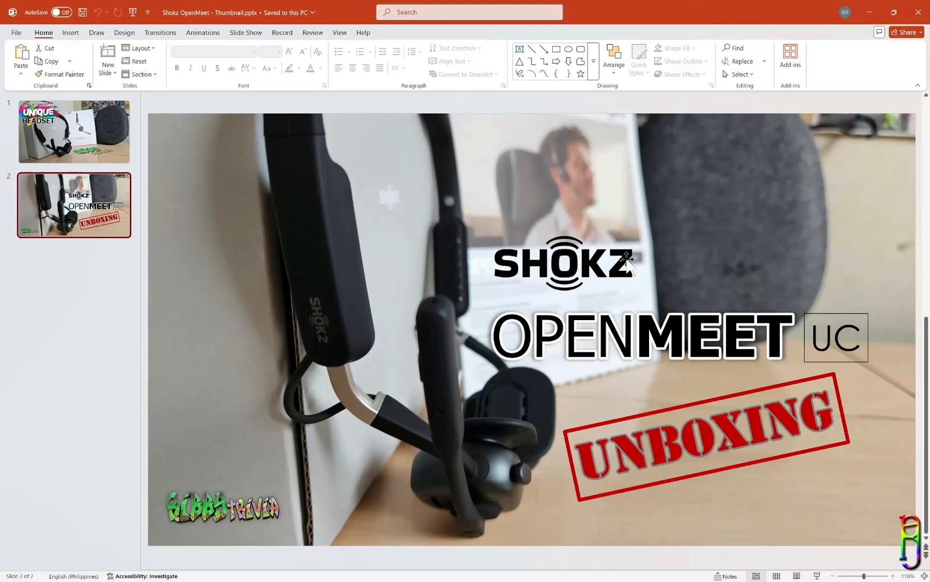
pyautogui.click(17, 32)
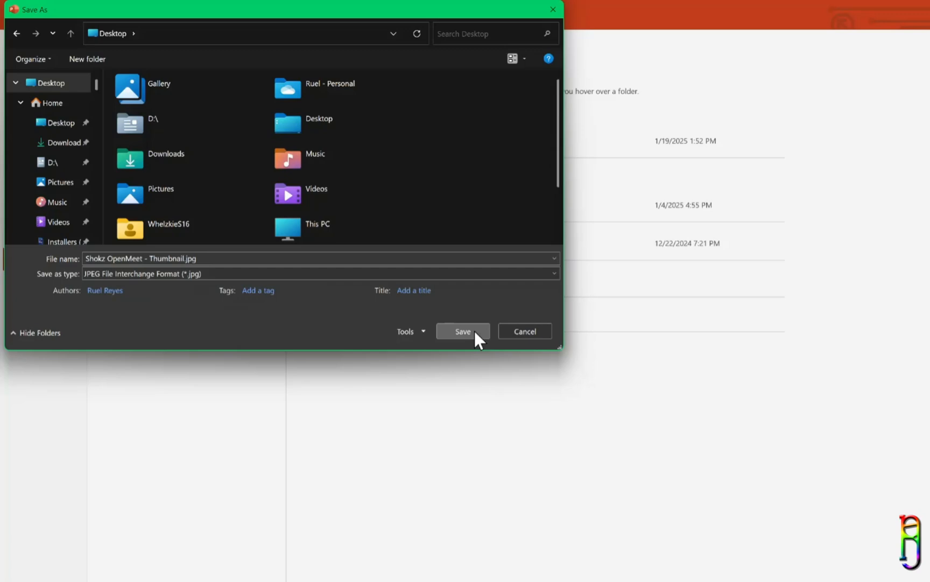
# Step: Save the slide as Shokz OpenMeet - Thumbnail.jpg on the Desktop and preview it
pyautogui.click(462, 331)
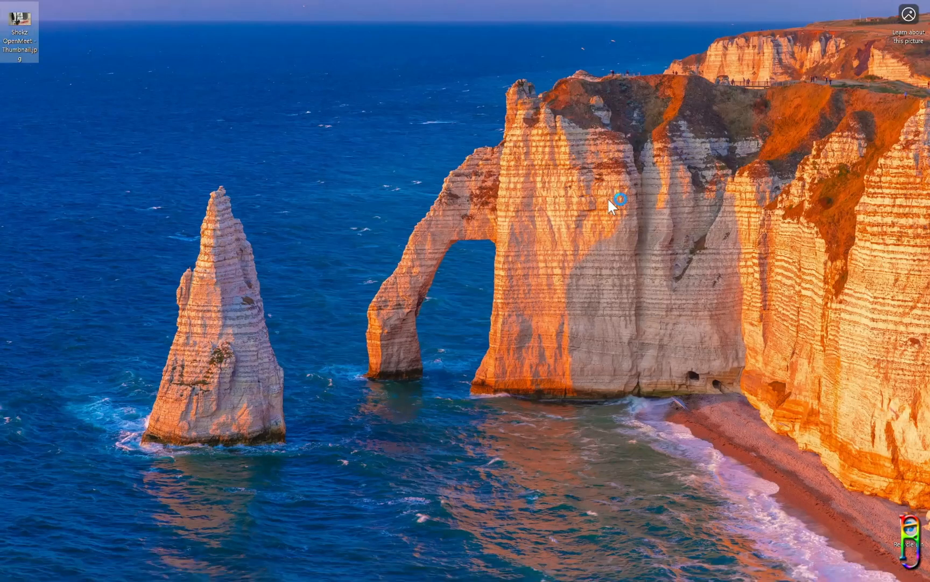
pyautogui.doubleClick(20, 35)
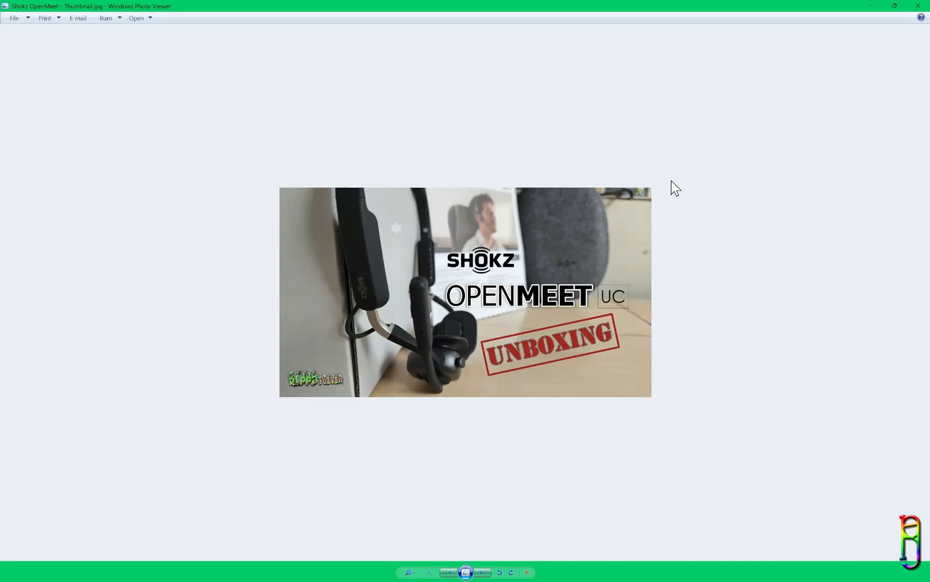
pyautogui.click(919, 7)
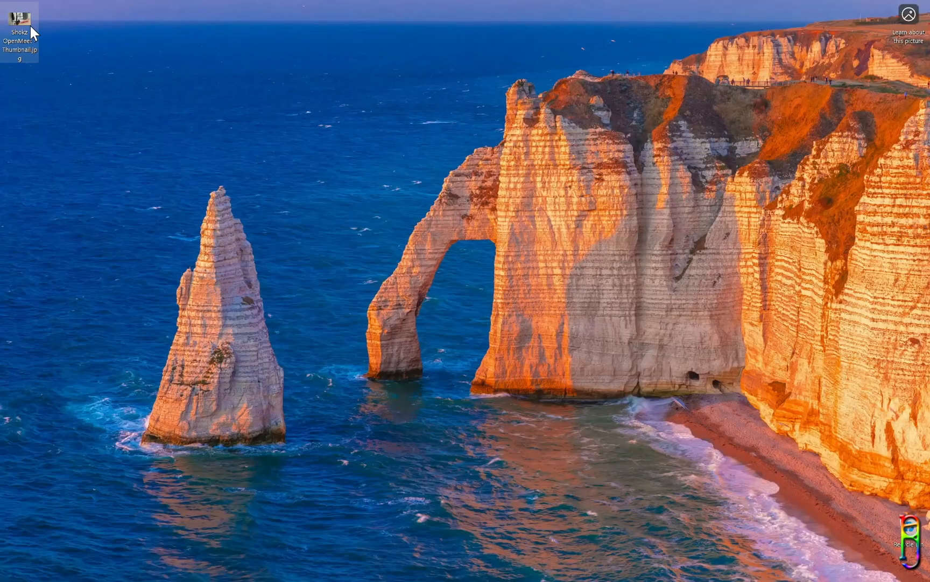
# Step: Check the JPEG's properties showing 1280 x 720 pixels at 96 dpi, then dismiss them
pyautogui.click(24, 30)
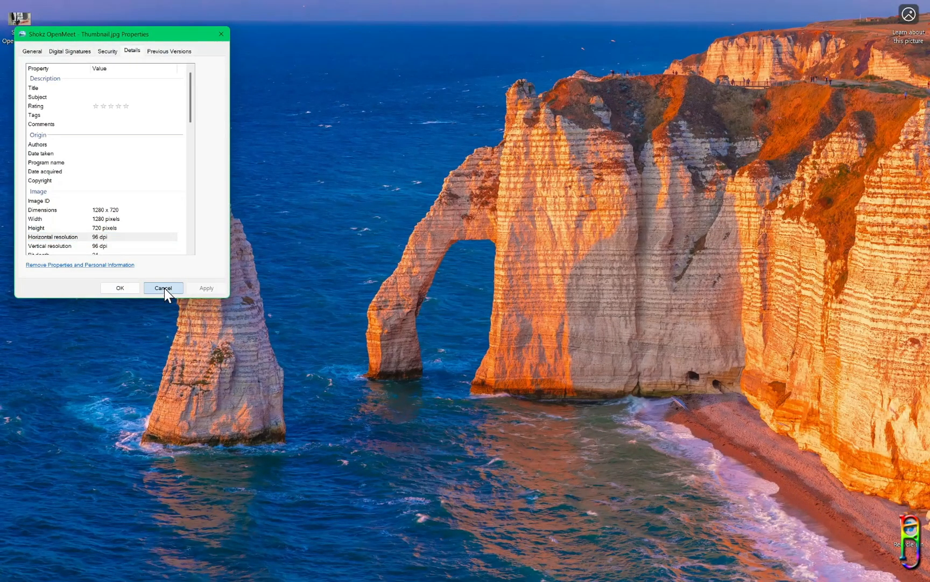
pyautogui.click(163, 287)
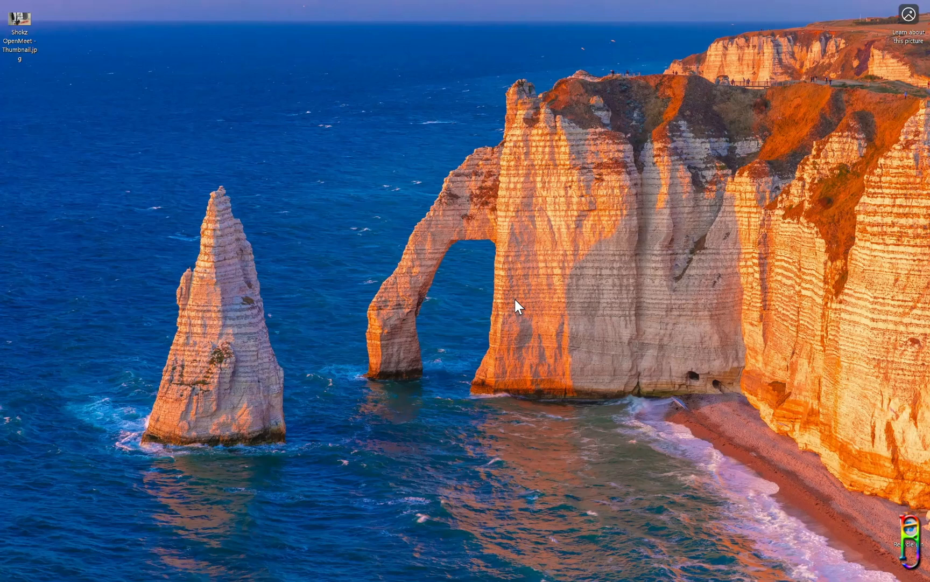
pyautogui.click(221, 569)
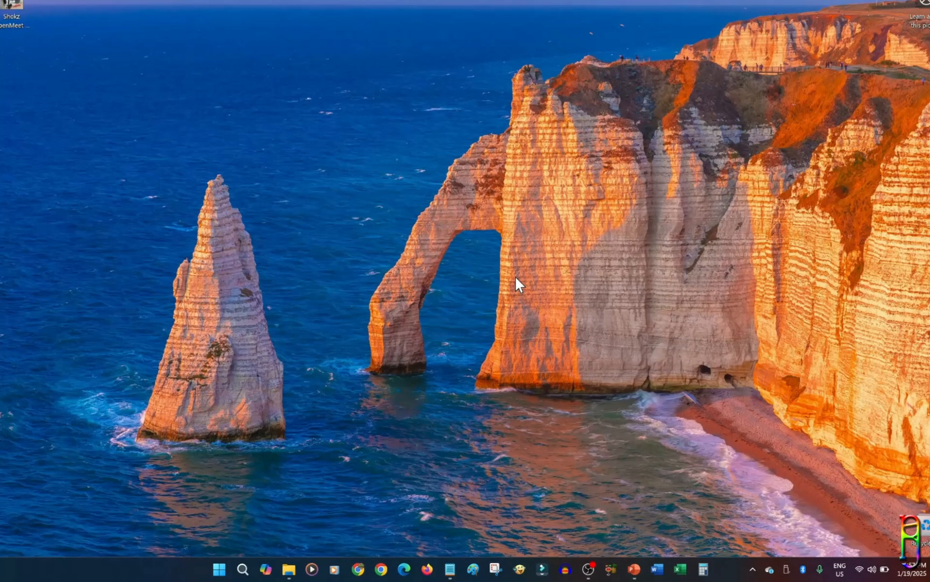
# Step: Launch Registry Editor by searching 'rege' from the Start menu
pyautogui.click(206, 568)
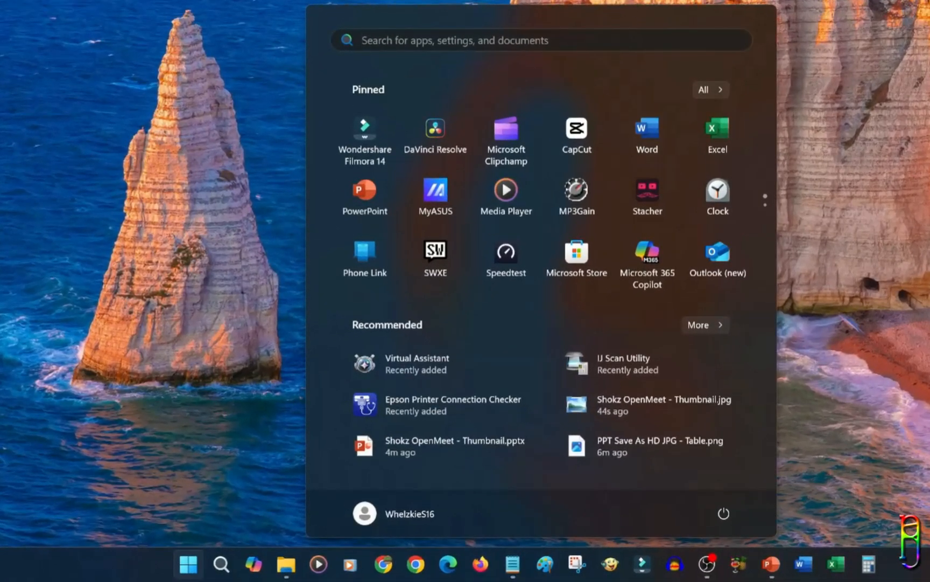
pyautogui.write('rege')
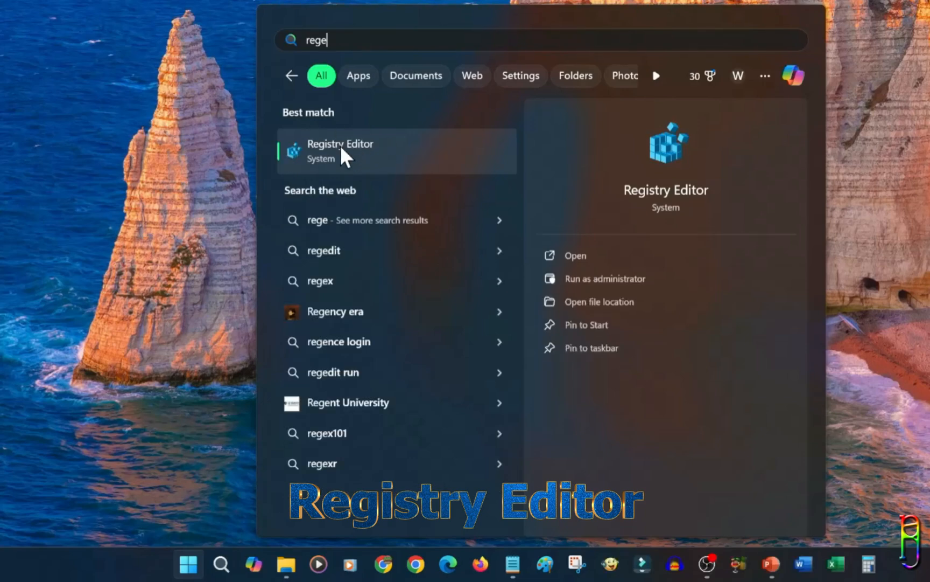
pyautogui.rightClick(340, 150)
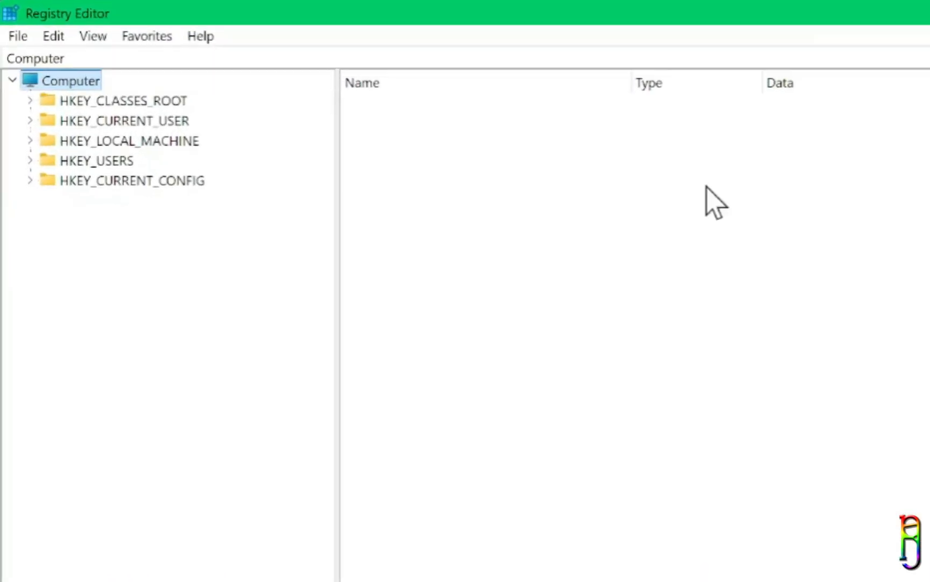
# Step: Expand HKEY_CURRENT_USER > Software > Microsoft > Office to reveal the 16.0 subkey
pyautogui.click(125, 121)
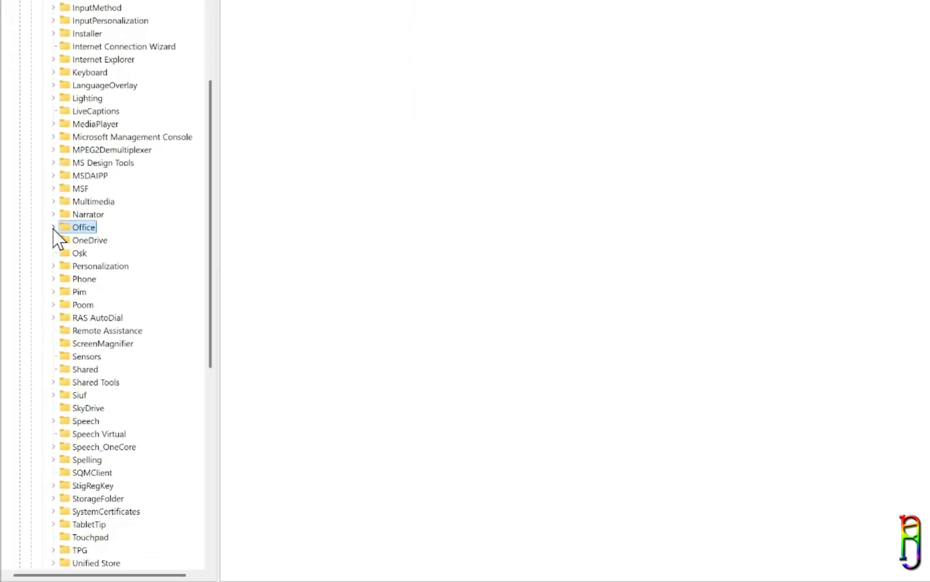
pyautogui.click(54, 226)
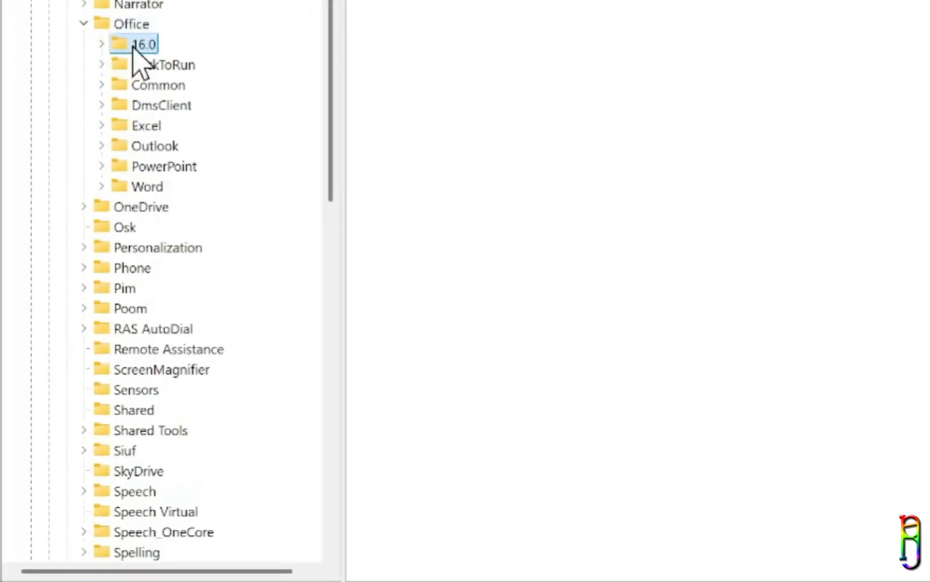
pyautogui.moveTo(169, 72)
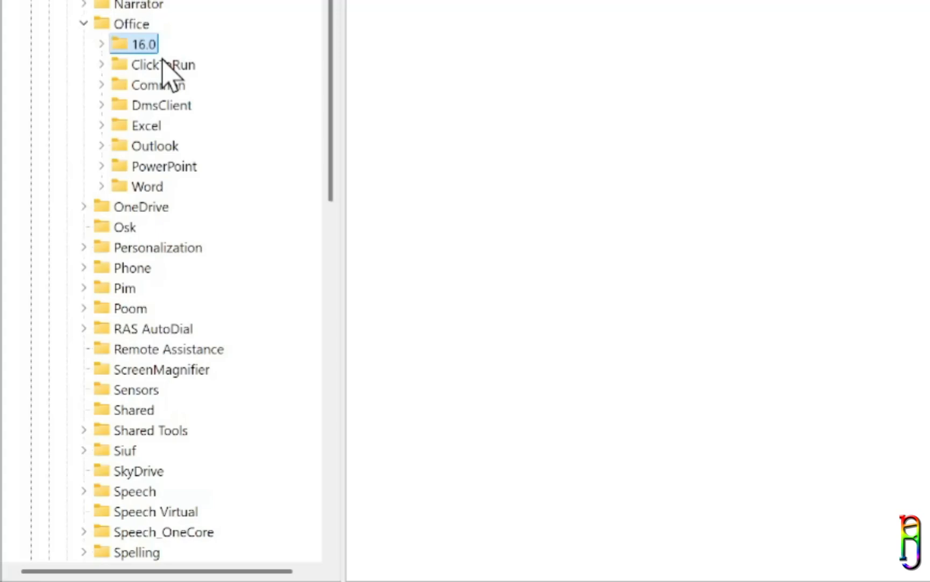
pyautogui.moveTo(212, 66)
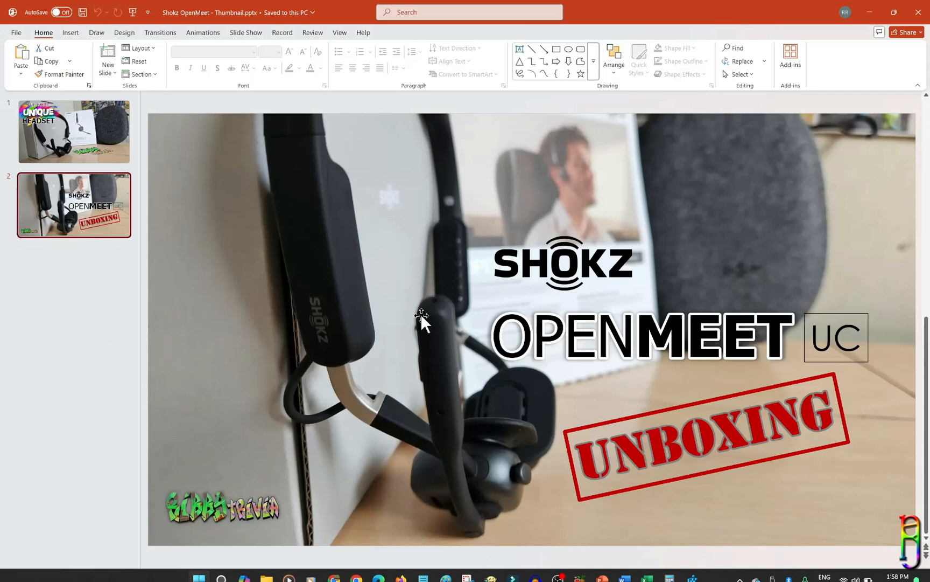
# Step: View PowerPoint's Account page listing Office Home and Student 2021, version 2412
pyautogui.click(16, 33)
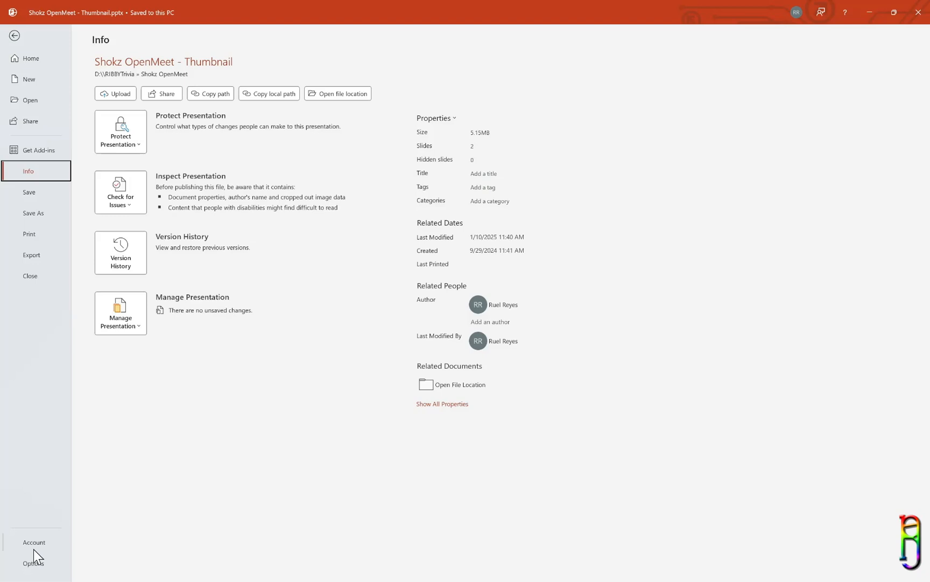
pyautogui.click(33, 542)
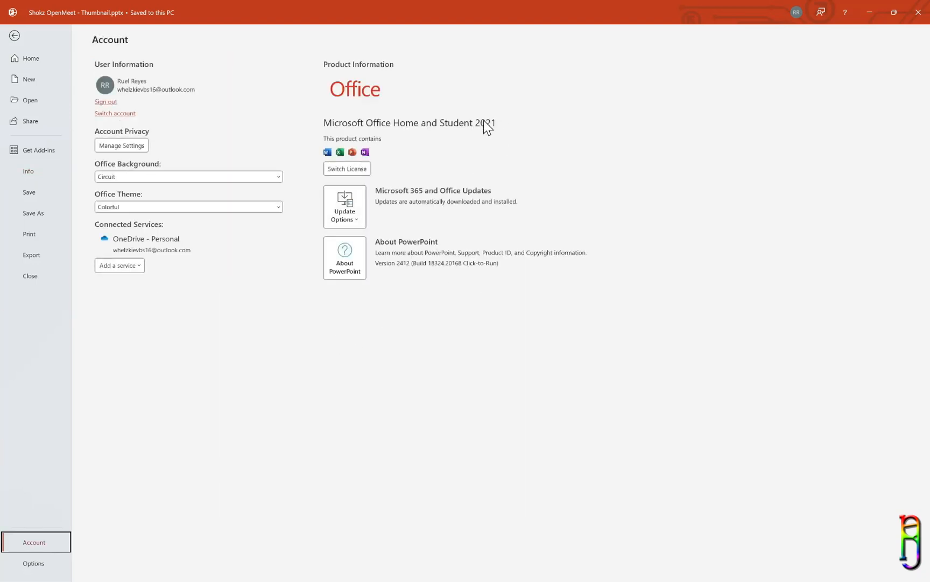
pyautogui.moveTo(854, 15)
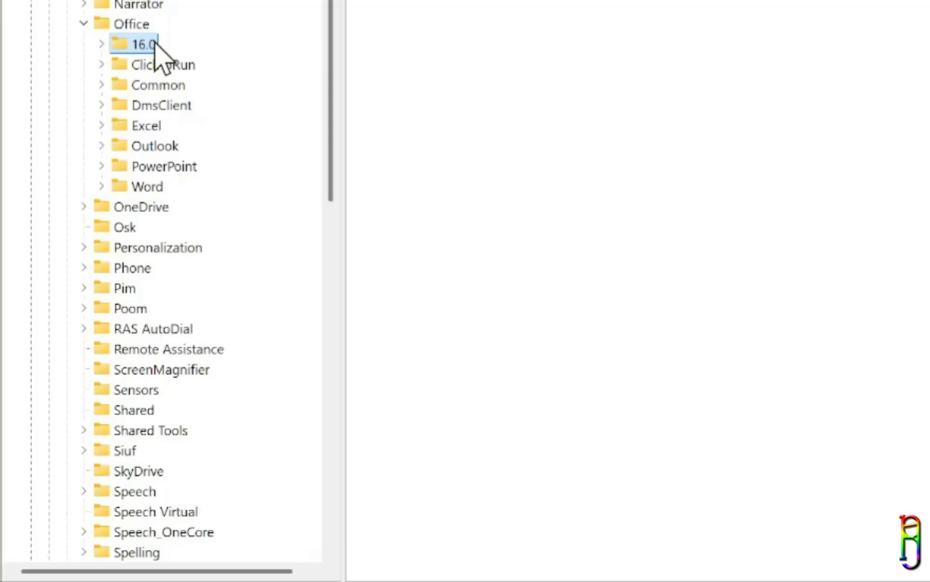
# Step: Under 16.0 > PowerPoint > Options, add a new DWORD named ExportBitmapResolution
pyautogui.click(101, 44)
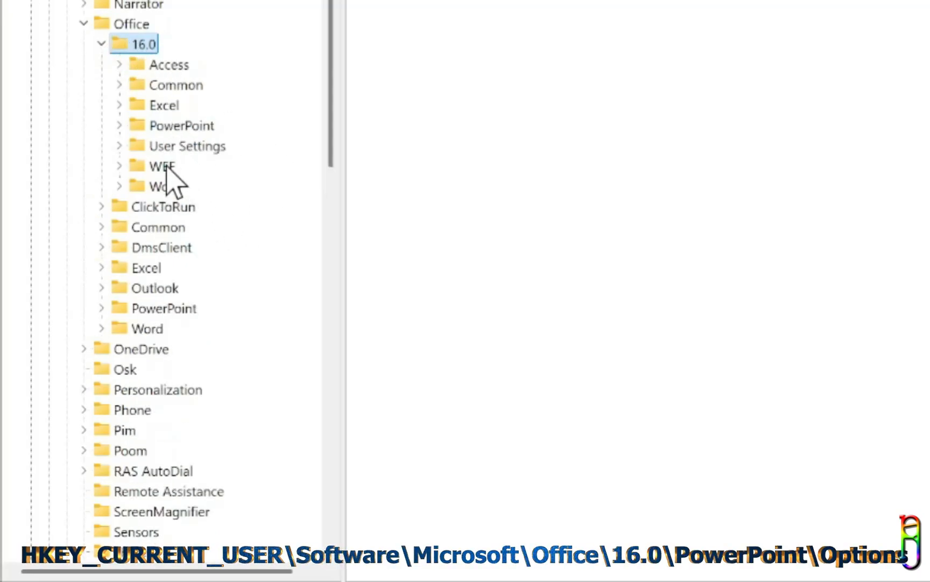
pyautogui.click(182, 125)
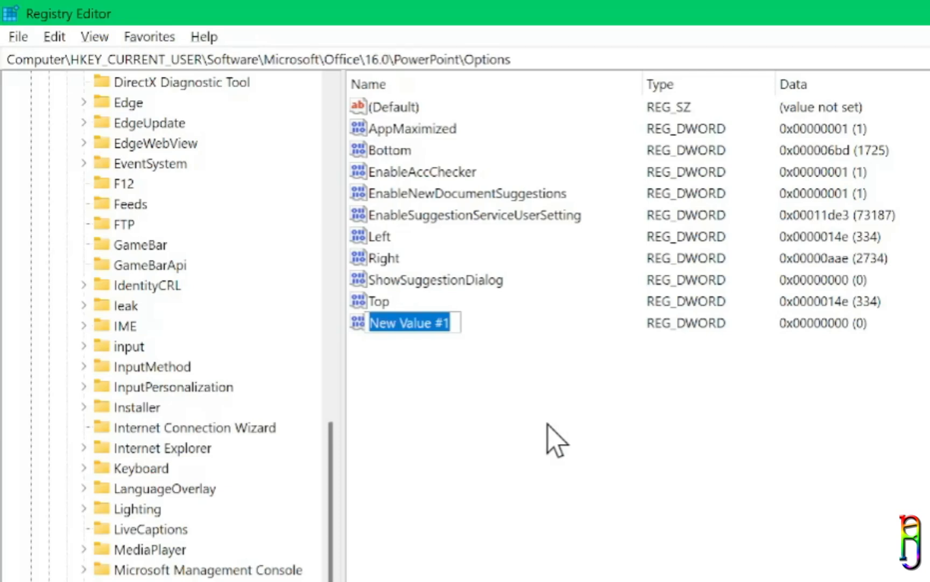
pyautogui.write('ExportB')
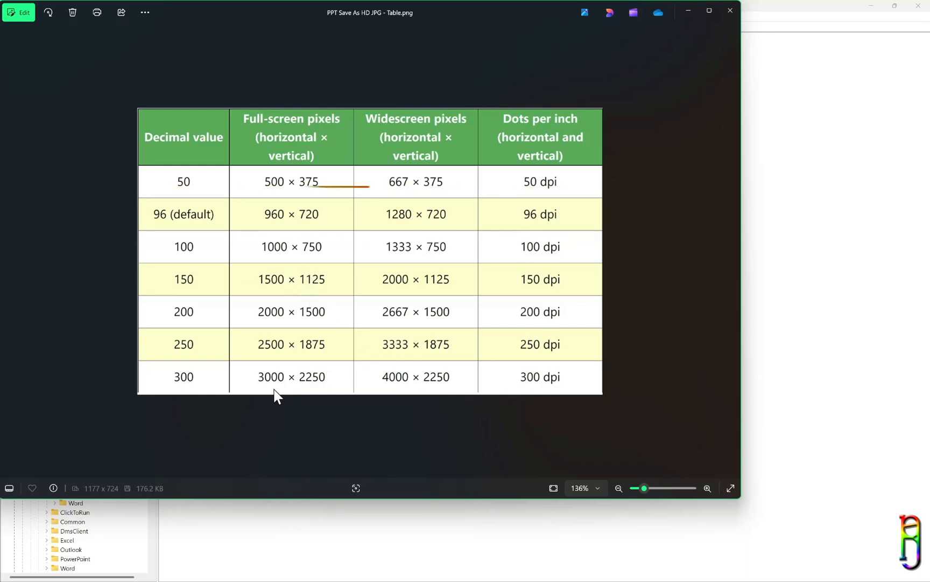
pyautogui.moveTo(326, 326)
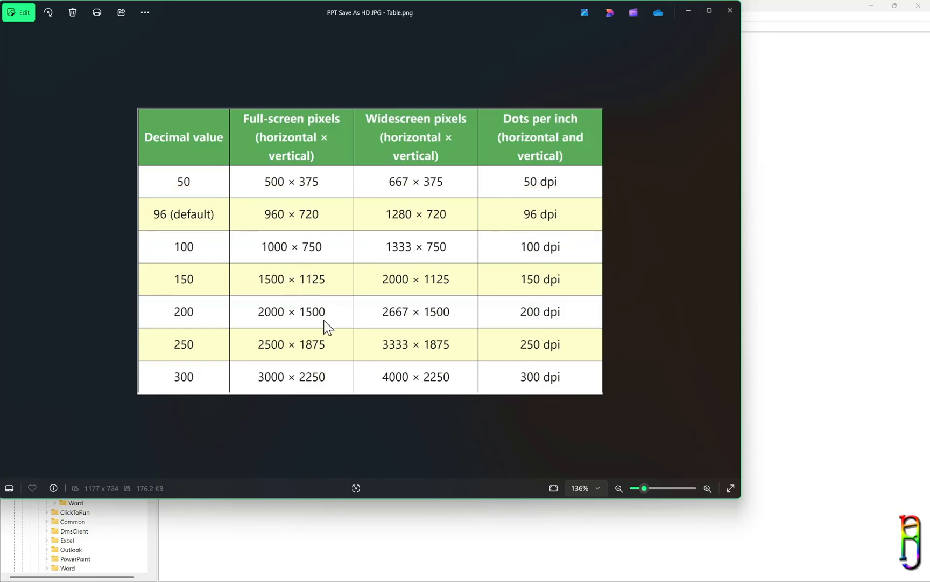
pyautogui.moveTo(399, 331)
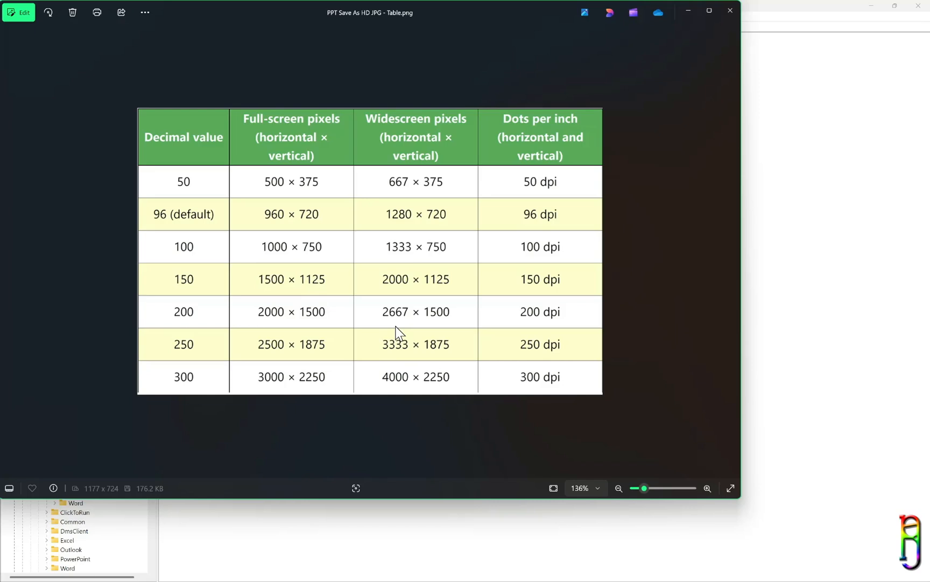
pyautogui.moveTo(467, 316)
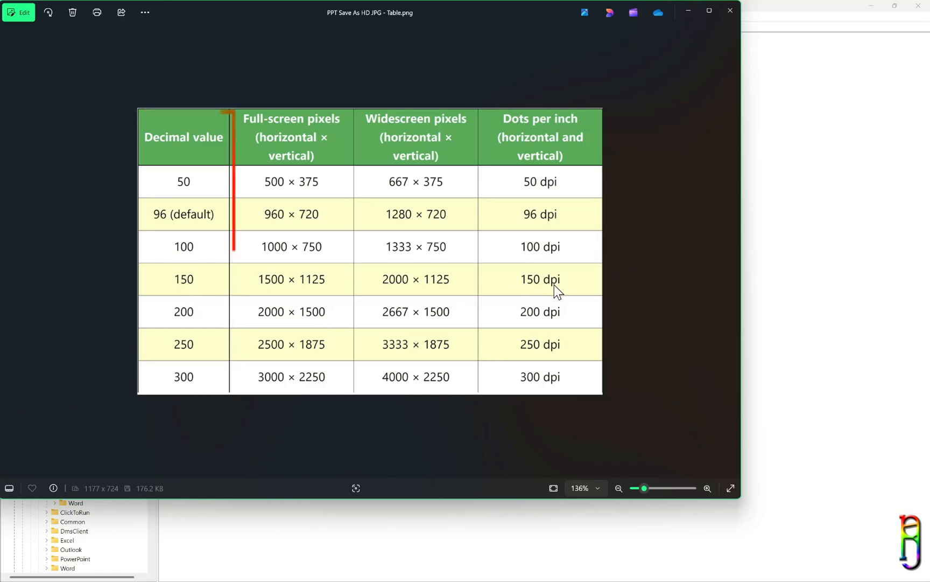
pyautogui.moveTo(173, 376)
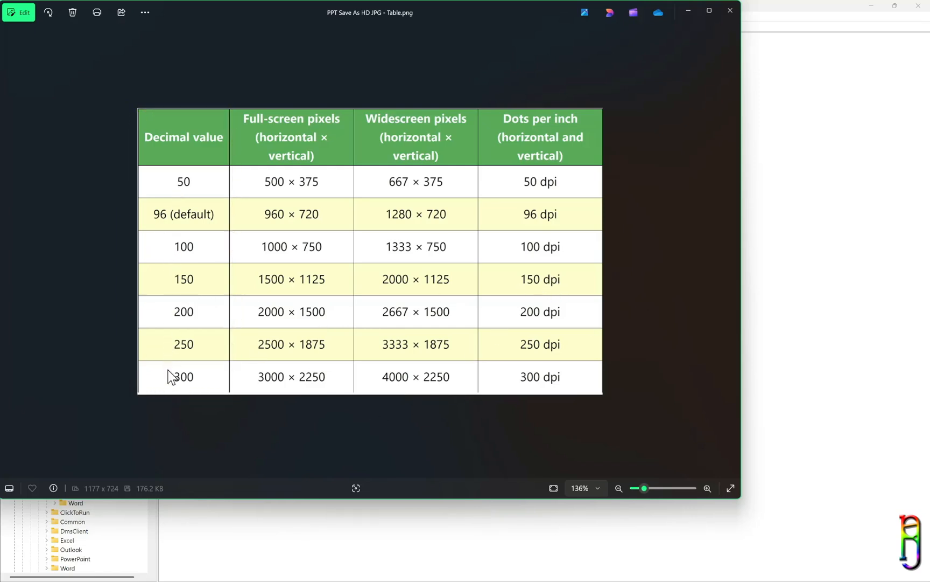
pyautogui.moveTo(219, 176)
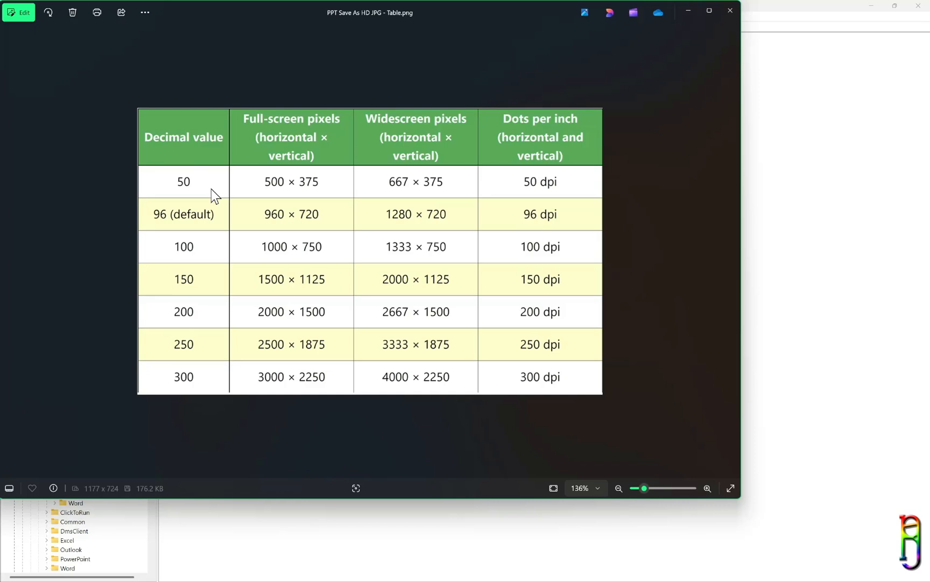
pyautogui.moveTo(324, 362)
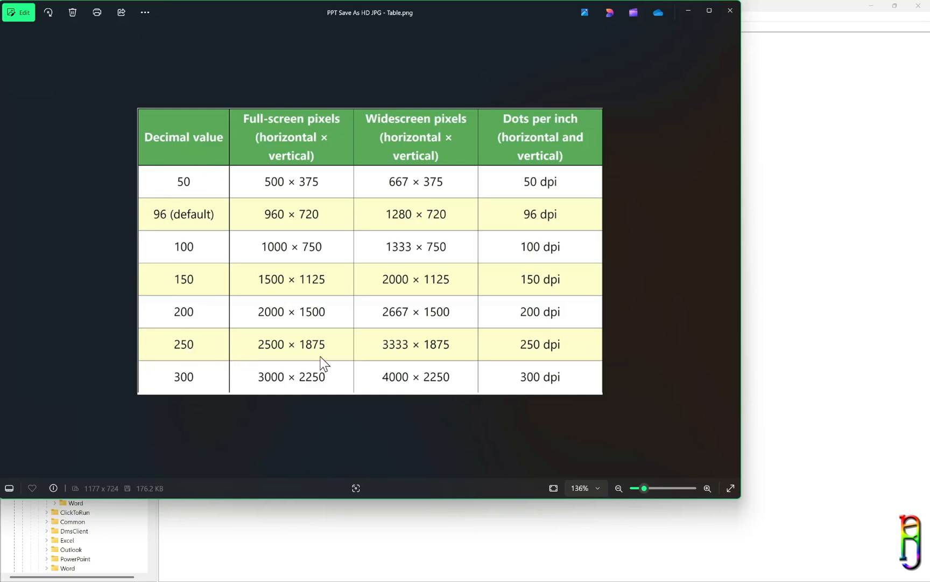
pyautogui.moveTo(387, 321)
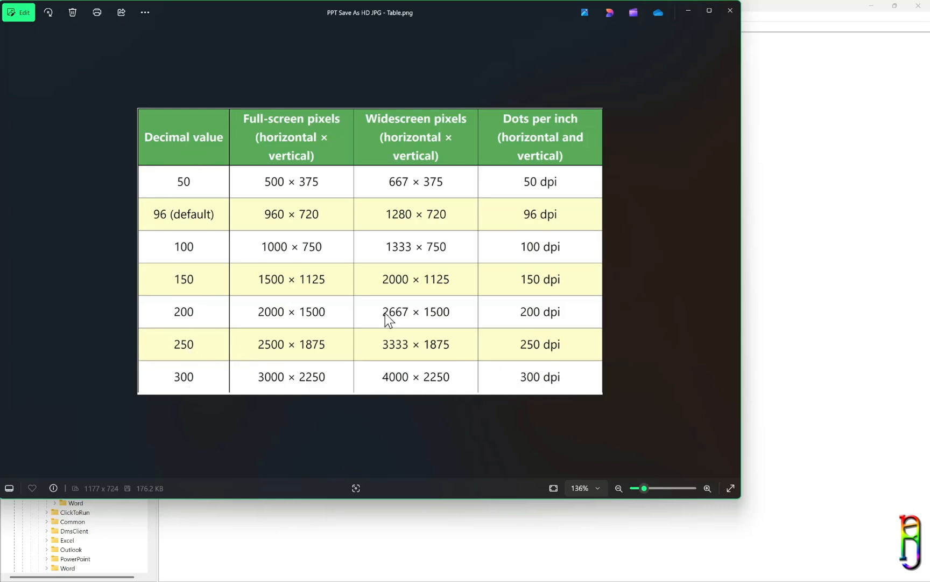
pyautogui.moveTo(221, 336)
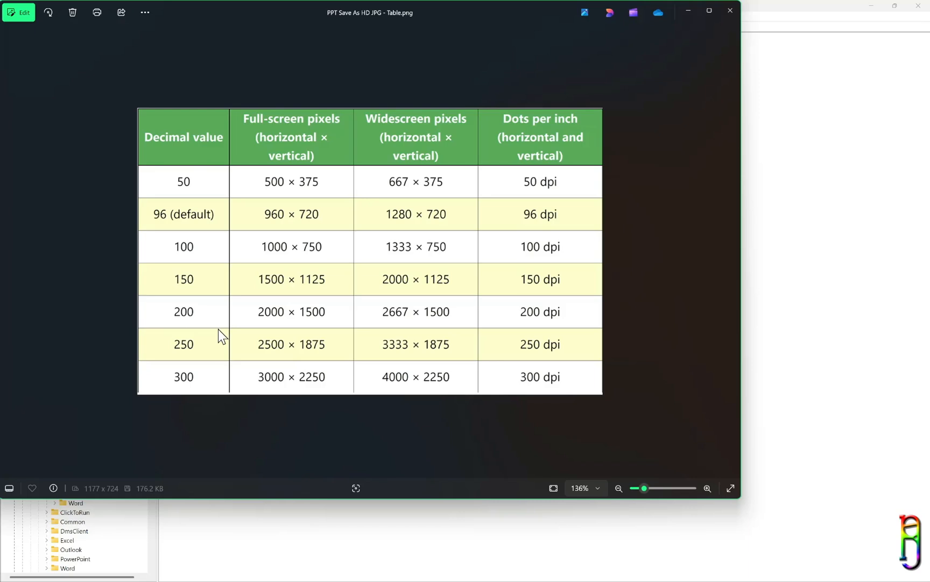
pyautogui.moveTo(354, 316)
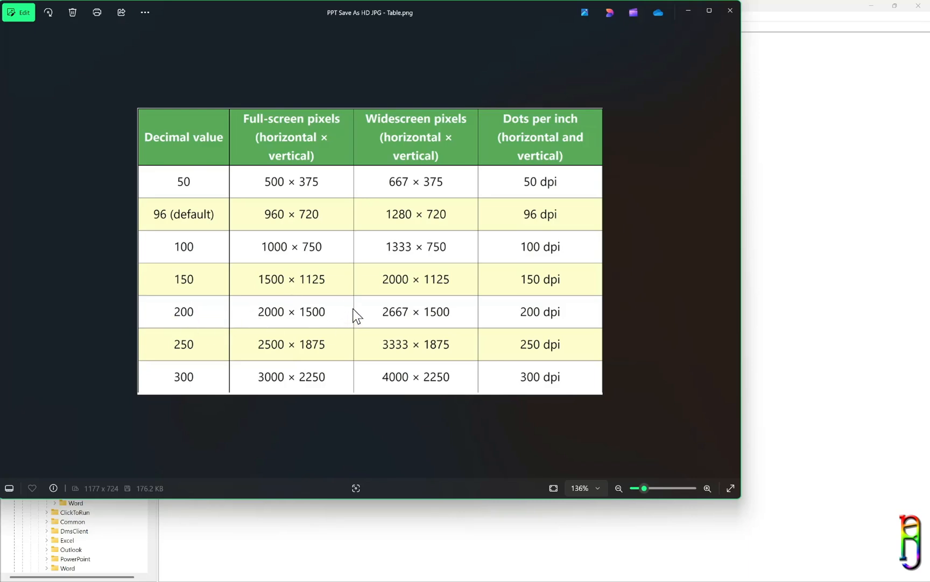
pyautogui.moveTo(173, 350)
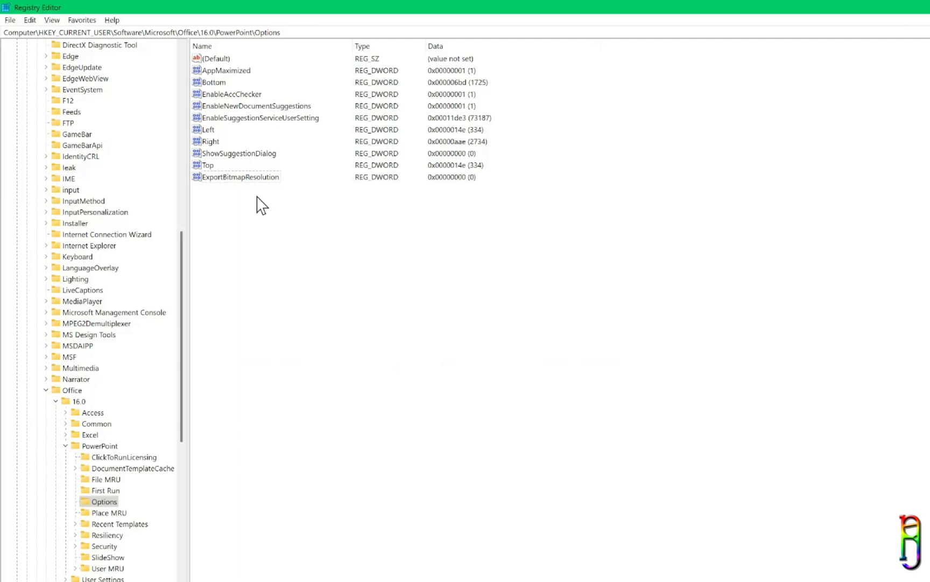
# Step: Modify ExportBitmapResolution to the decimal value 200
pyautogui.click(439, 322)
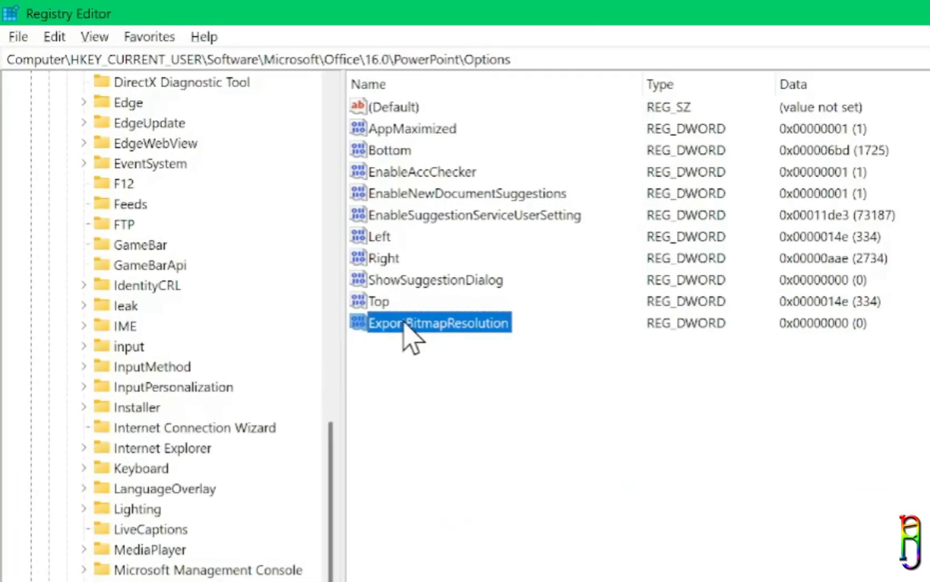
pyautogui.rightClick(438, 322)
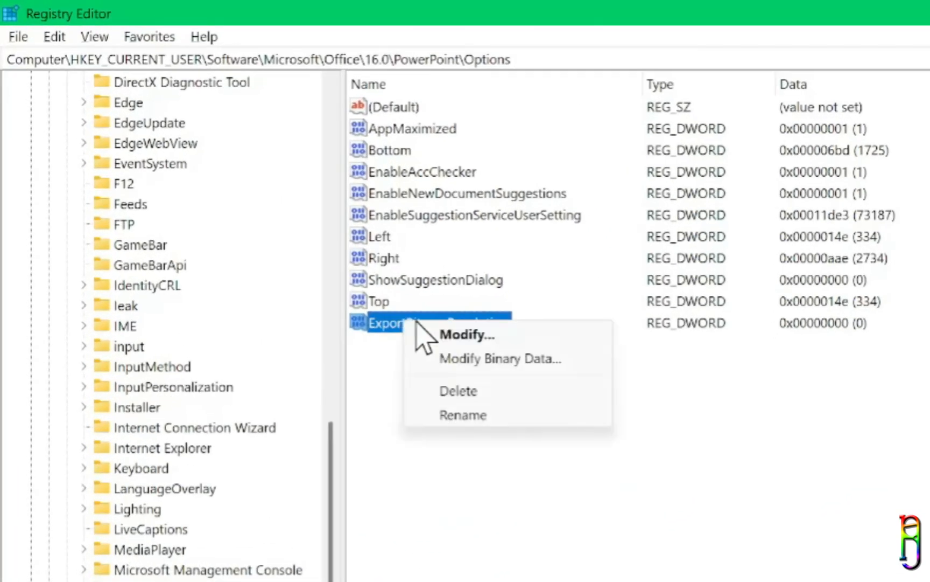
pyautogui.click(467, 334)
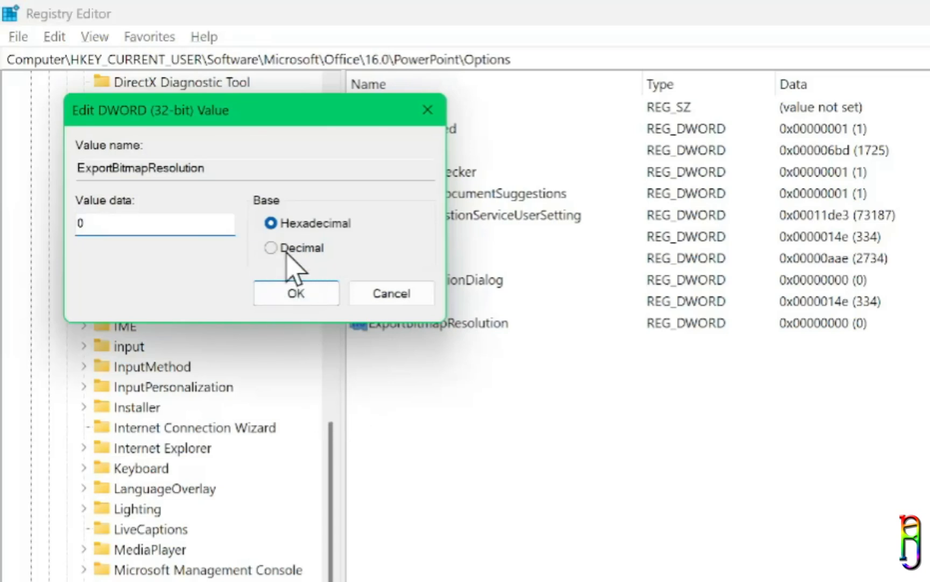
pyautogui.click(271, 248)
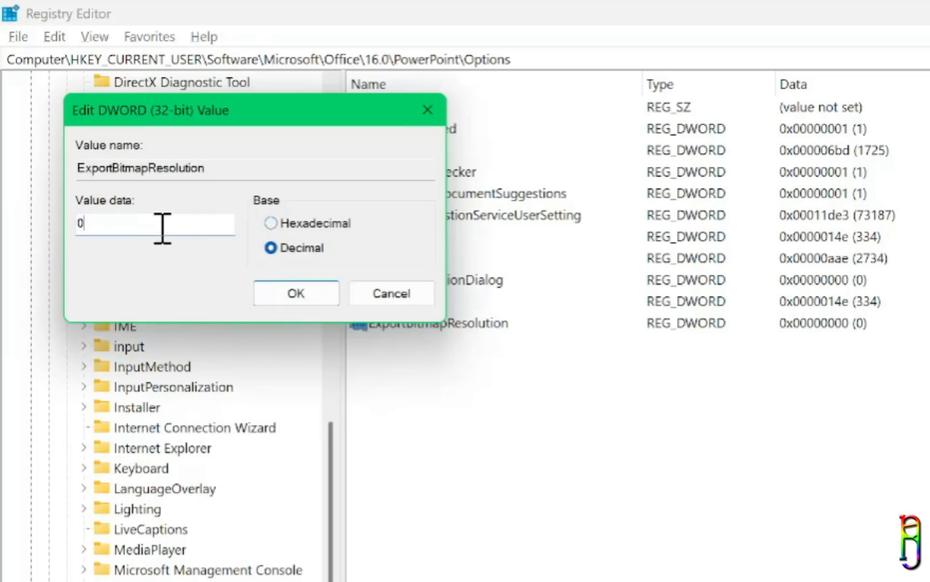
pyautogui.write('200')
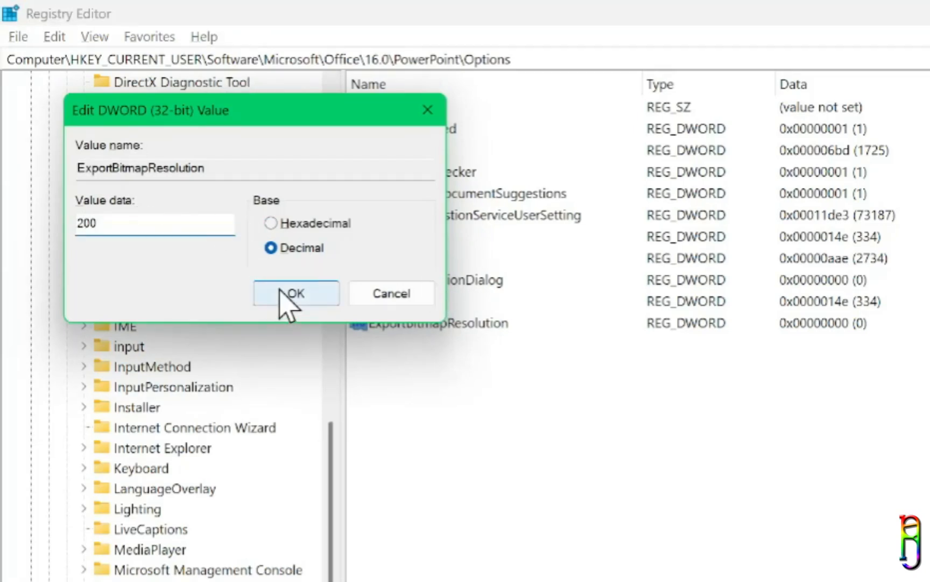
pyautogui.click(296, 293)
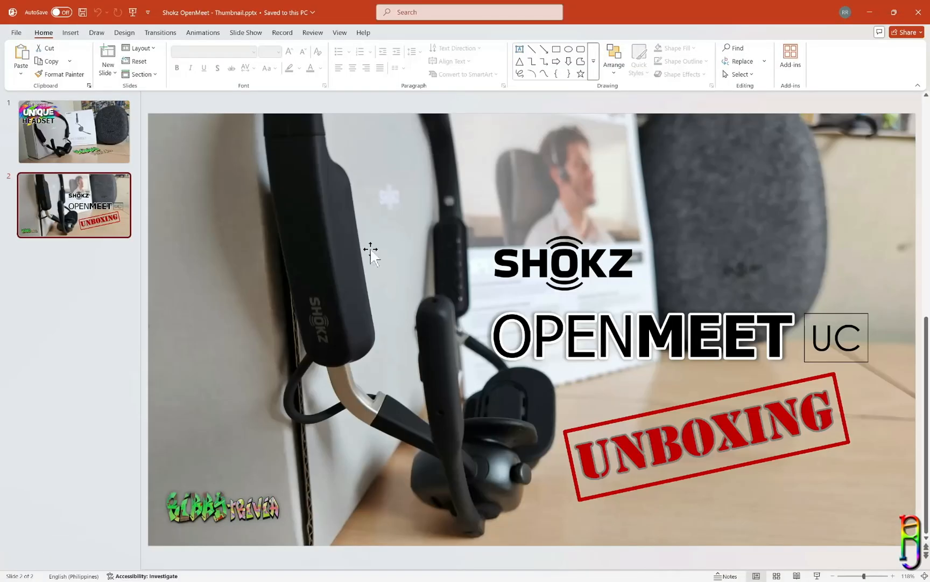
# Step: Save the slide again as Shokz OpenMeet - Thumbnail.jpg (JPEG) on the Desktop
pyautogui.click(16, 33)
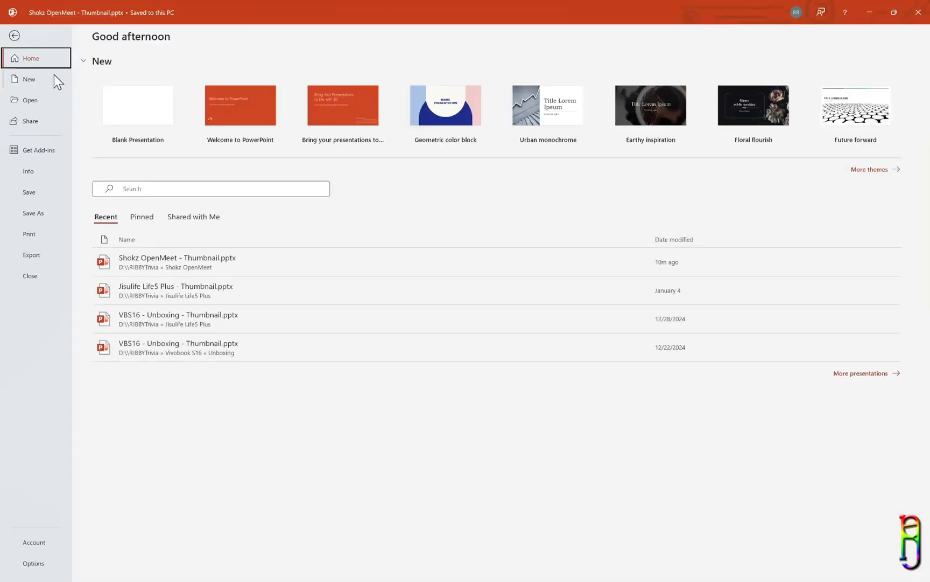
pyautogui.click(33, 212)
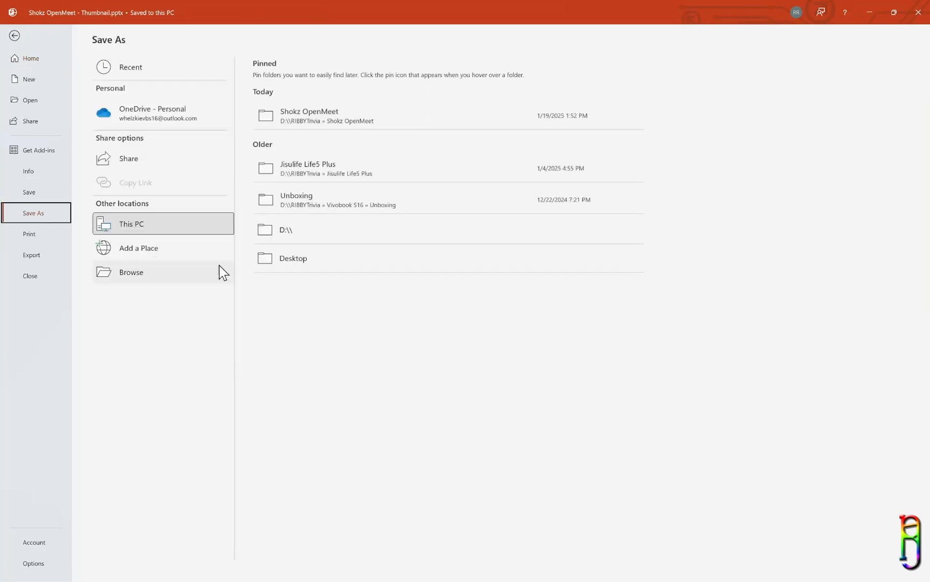
pyautogui.click(131, 272)
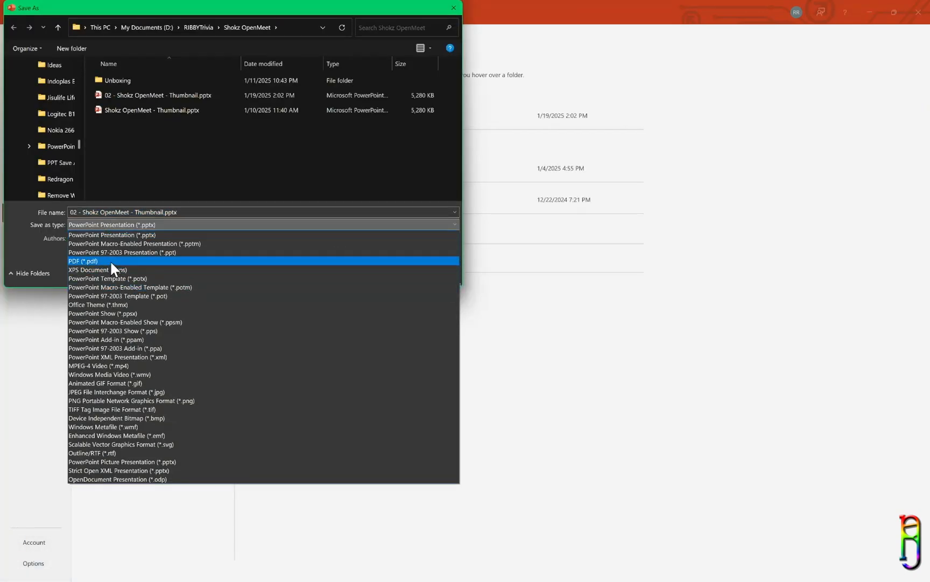
pyautogui.moveTo(114, 304)
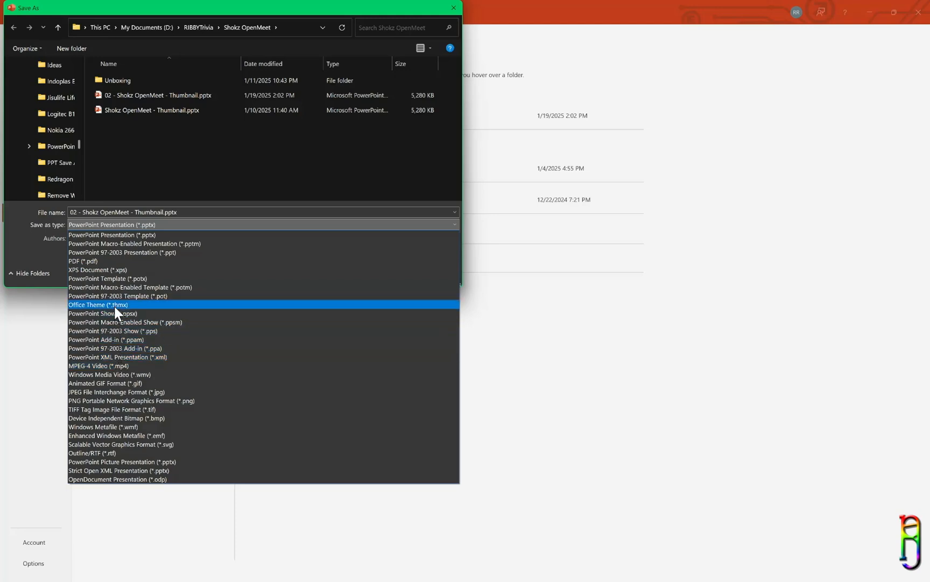
pyautogui.moveTo(114, 356)
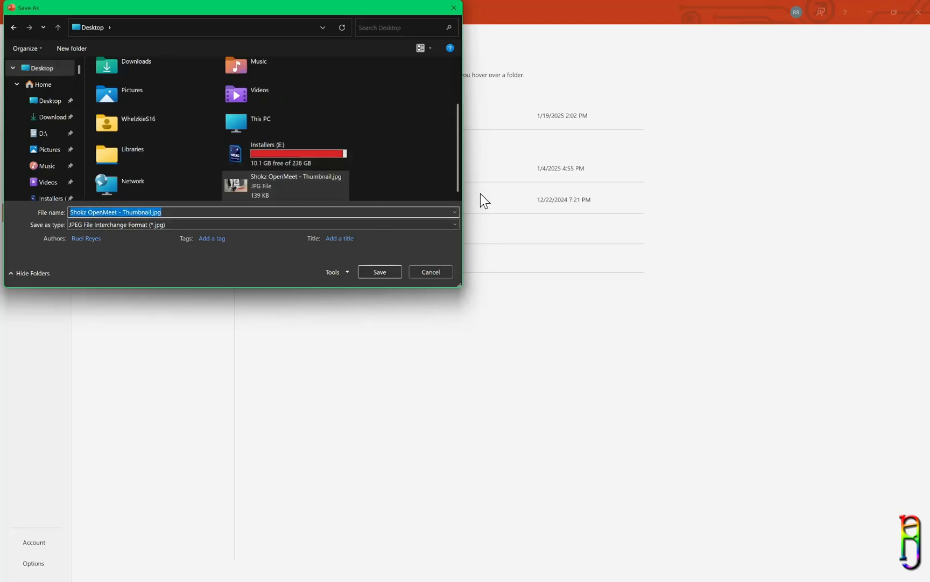
pyautogui.click(379, 272)
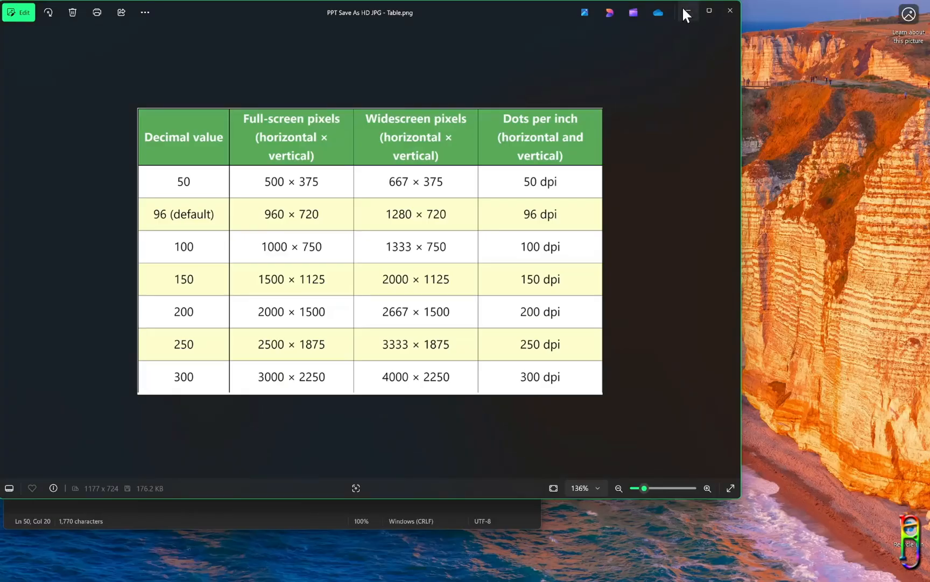
# Step: Preview the newly exported thumbnail JPEG and open its Properties showing 139 KB
pyautogui.click(730, 11)
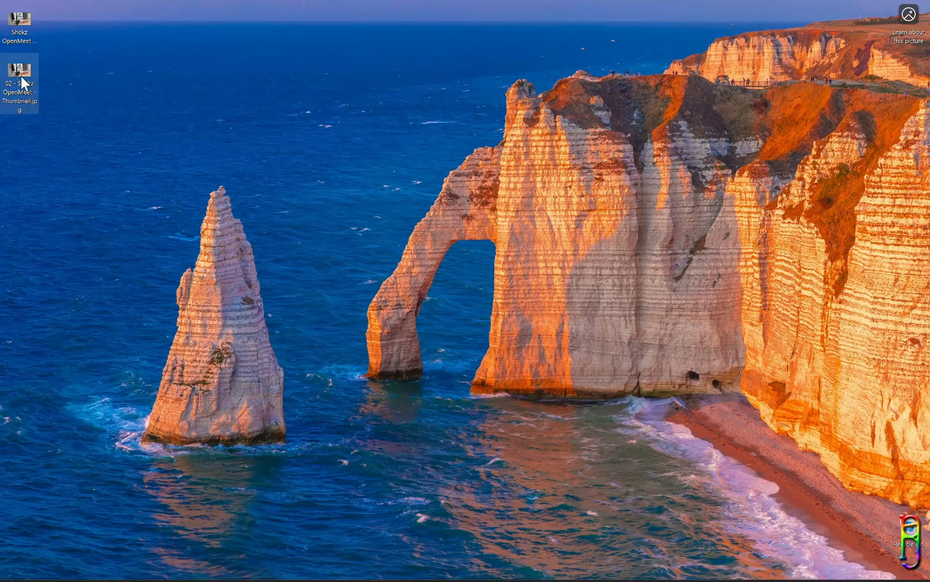
pyautogui.doubleClick(20, 85)
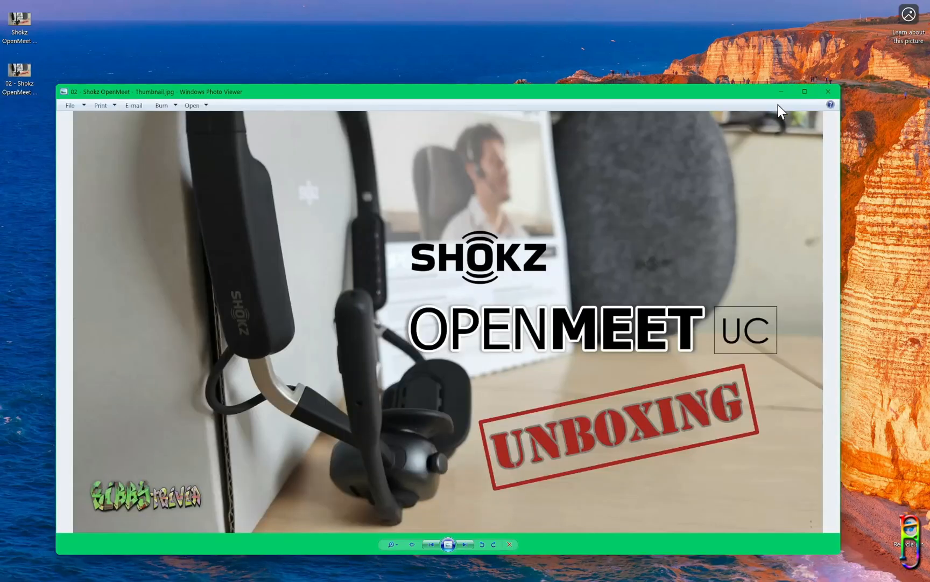
pyautogui.click(805, 91)
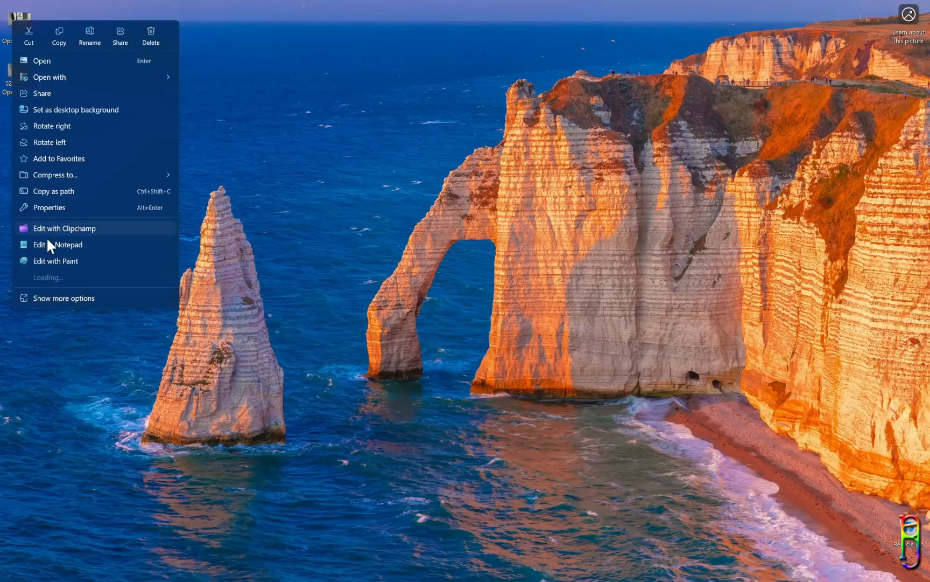
pyautogui.click(49, 207)
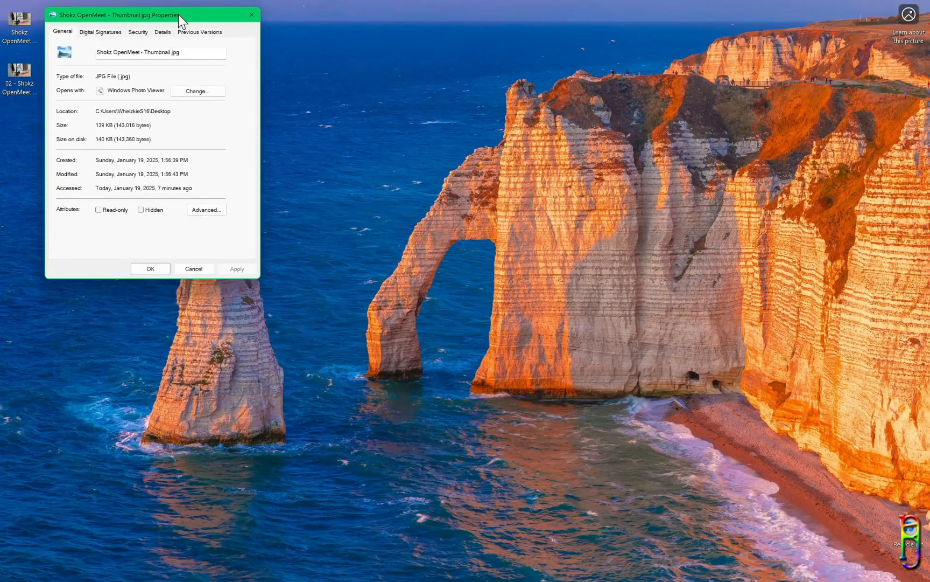